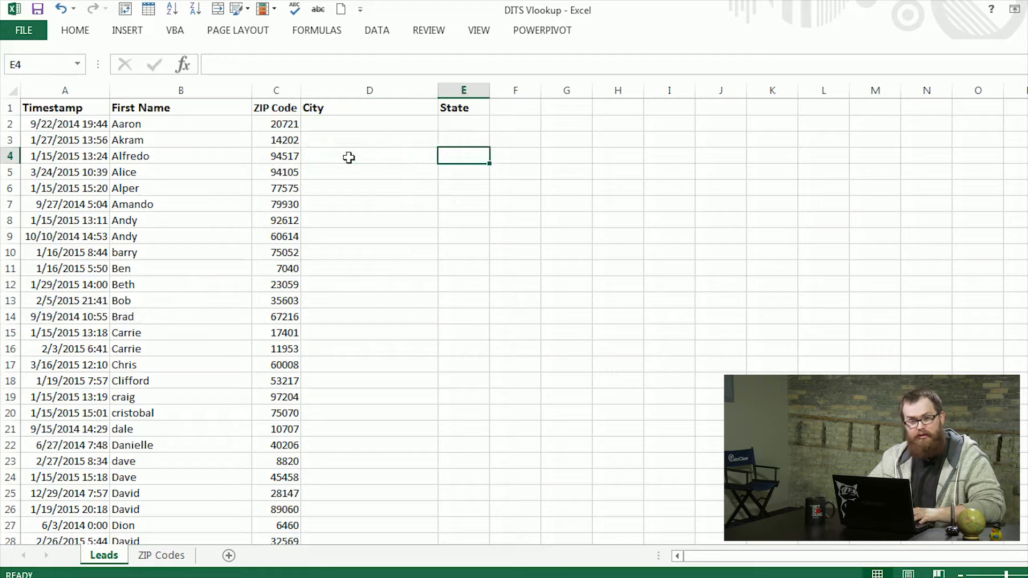
# Step: Review a lead's ZIP code and the matching entries on the ZIP Codes sheet, then return to Leads
pyautogui.click(369, 157)
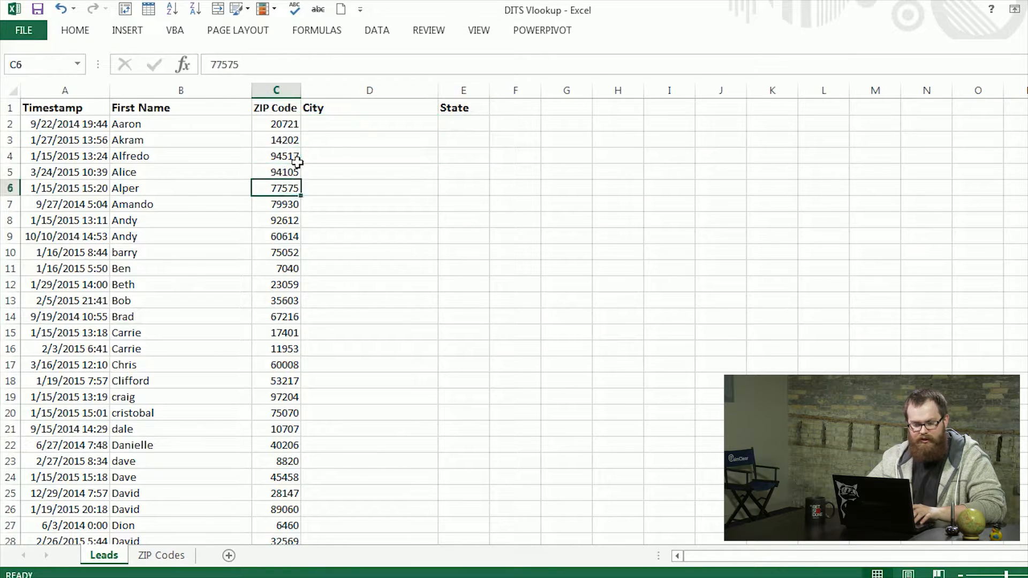
pyautogui.click(162, 555)
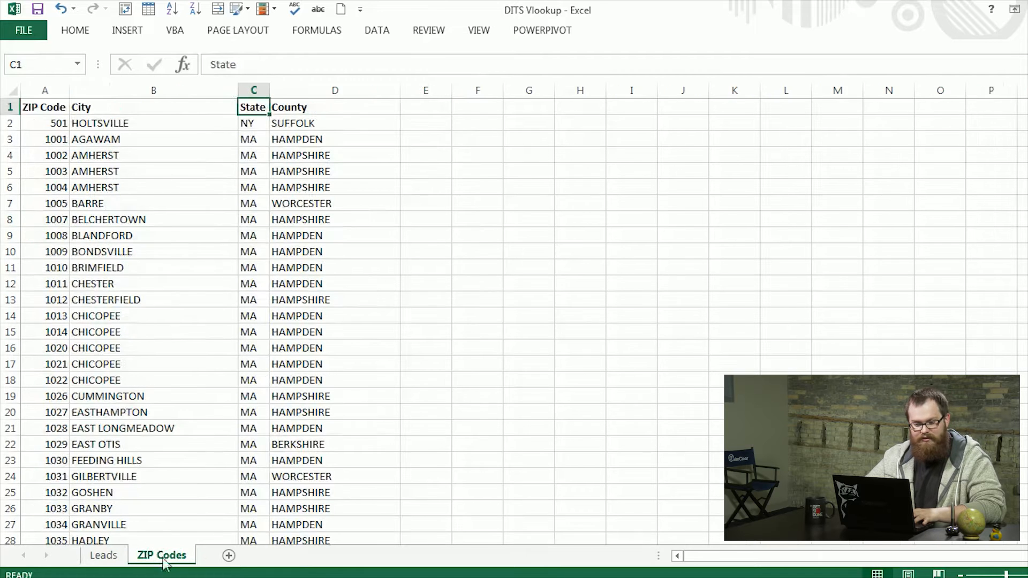
pyautogui.click(55, 283)
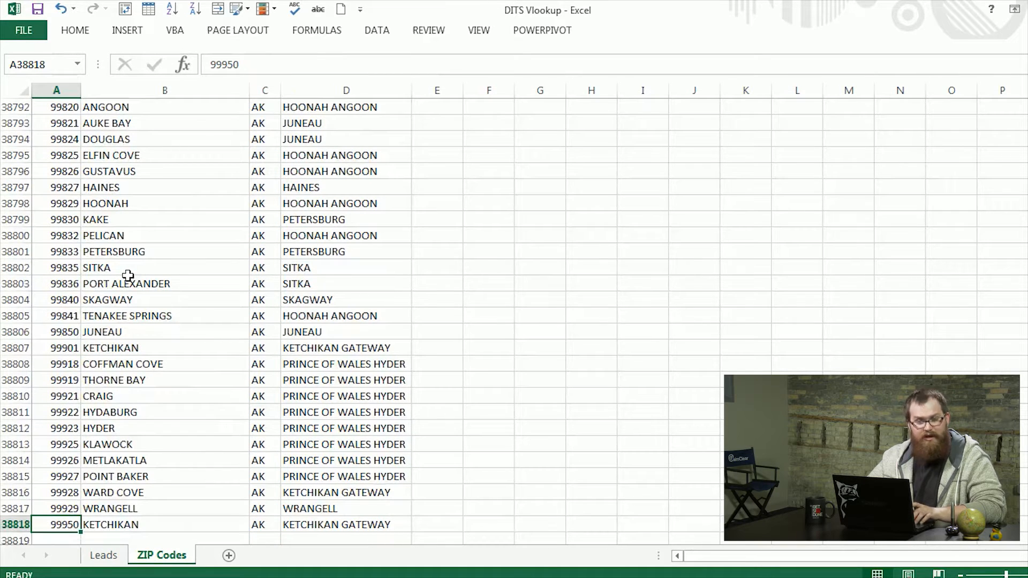
pyautogui.press('ctrl+Home')
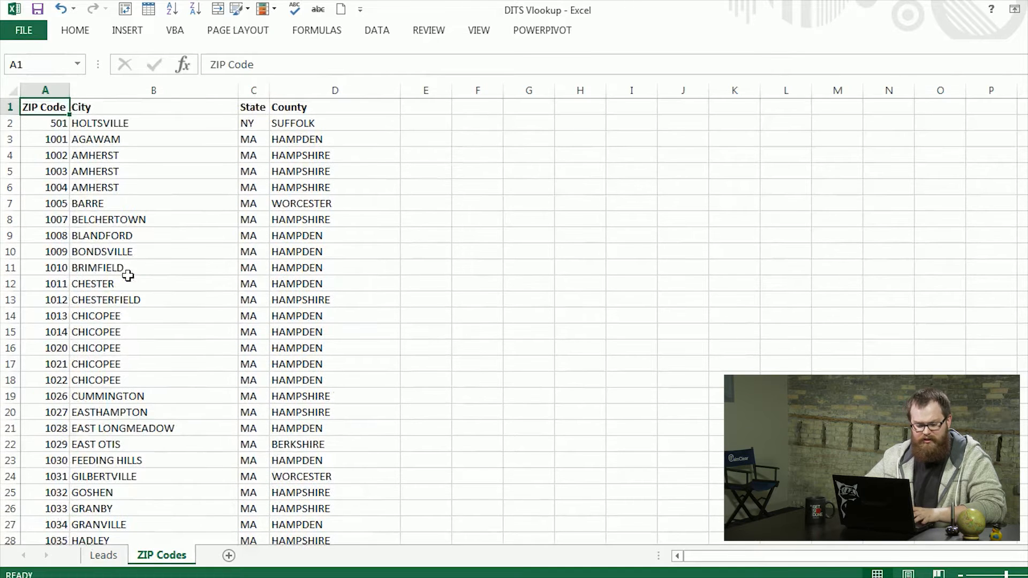
pyautogui.click(104, 556)
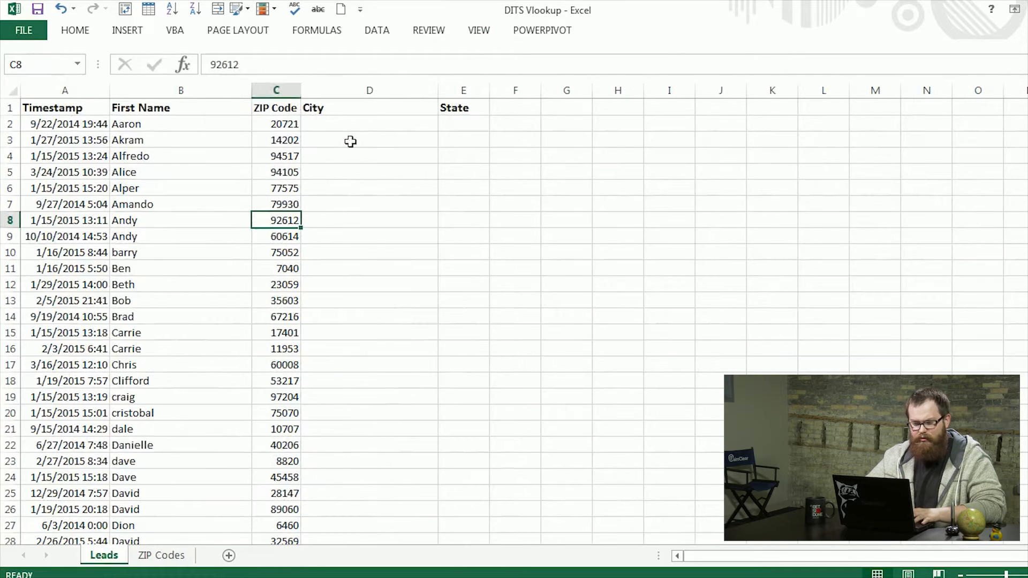
# Step: Enter =VLOOKUP in D2 using C2, the ZIP Codes A1:D38818 table, column 2, FALSE
pyautogui.write('=vl')
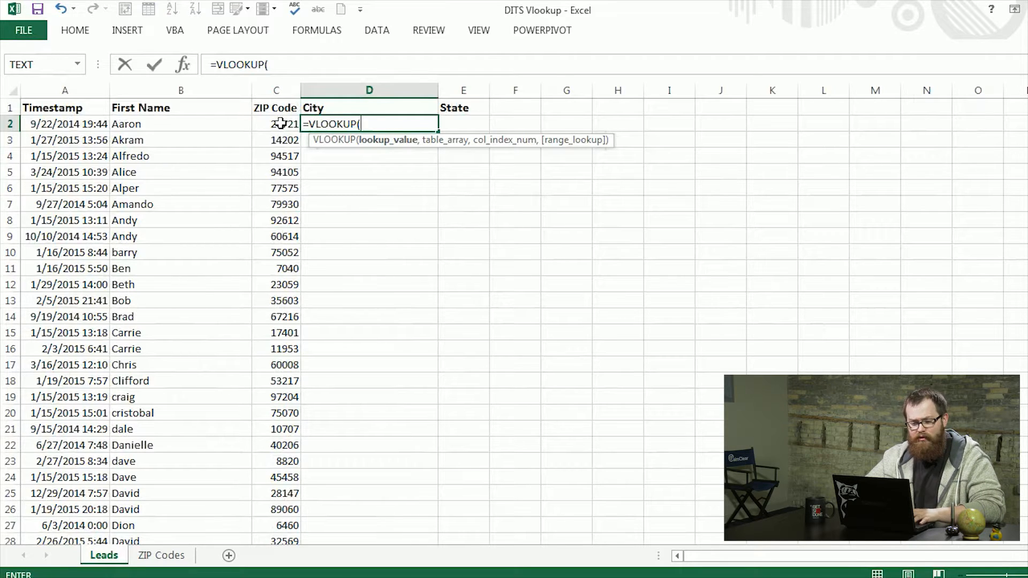
pyautogui.click(275, 124)
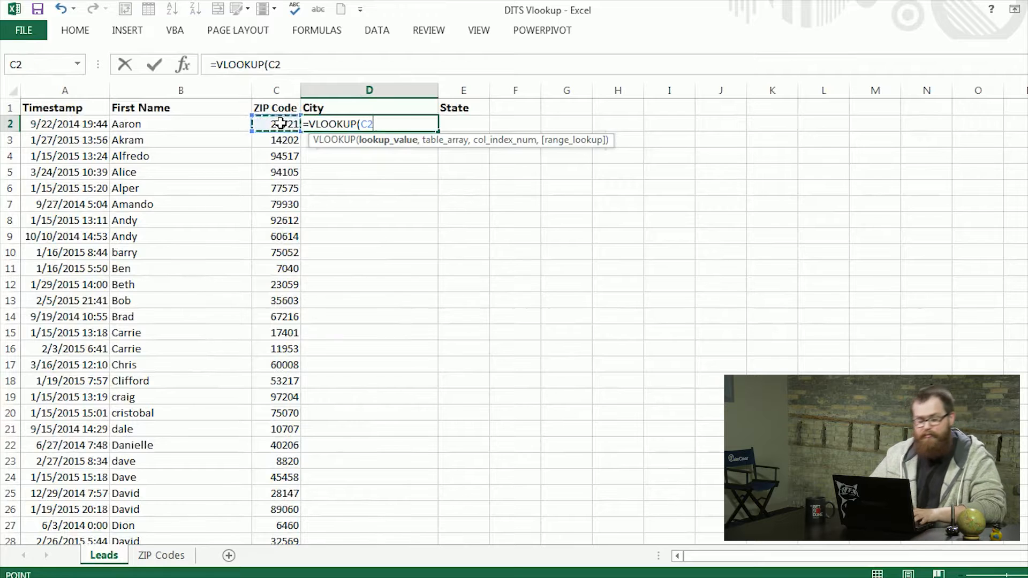
pyautogui.write(',')
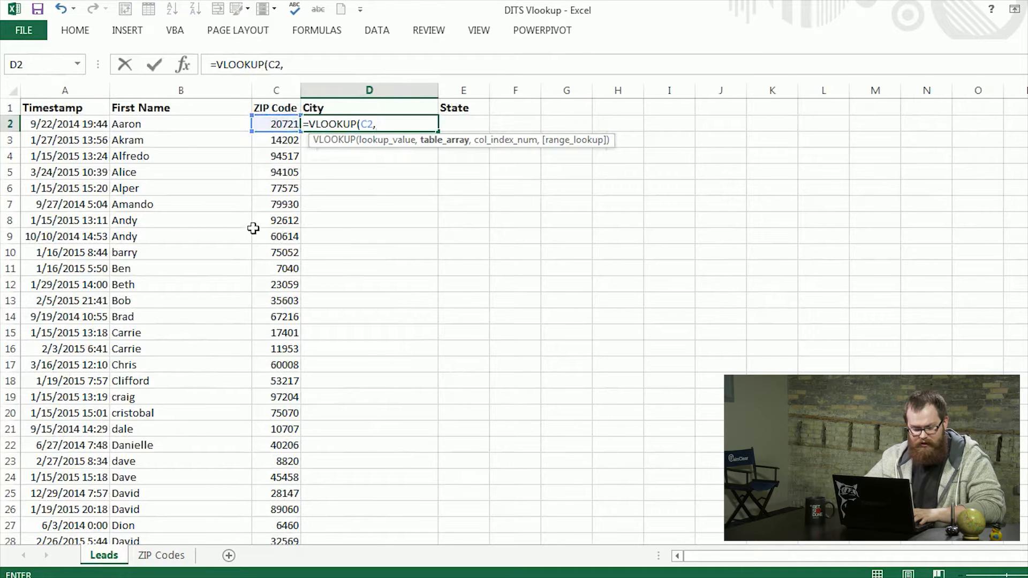
pyautogui.click(162, 555)
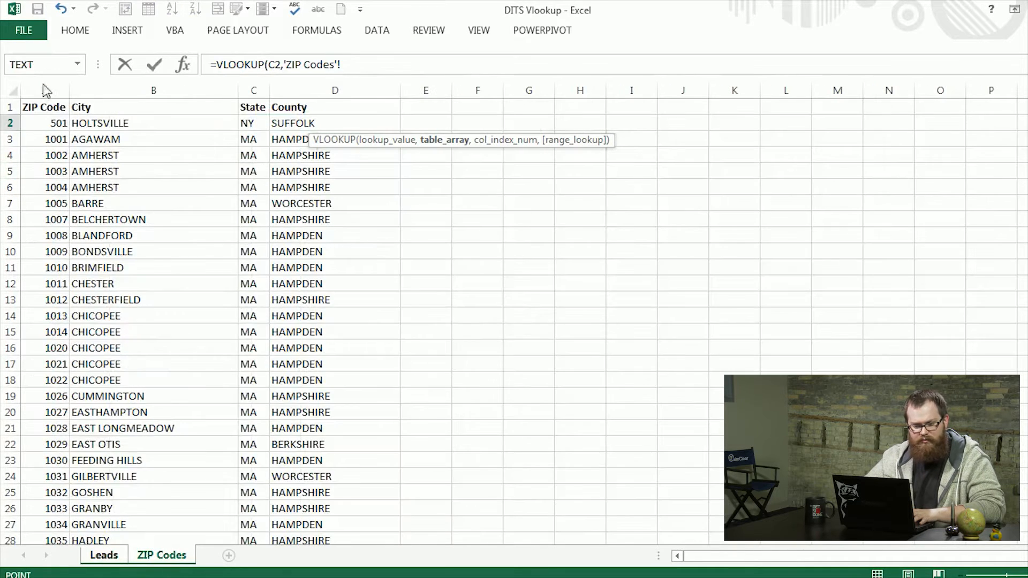
pyautogui.click(45, 108)
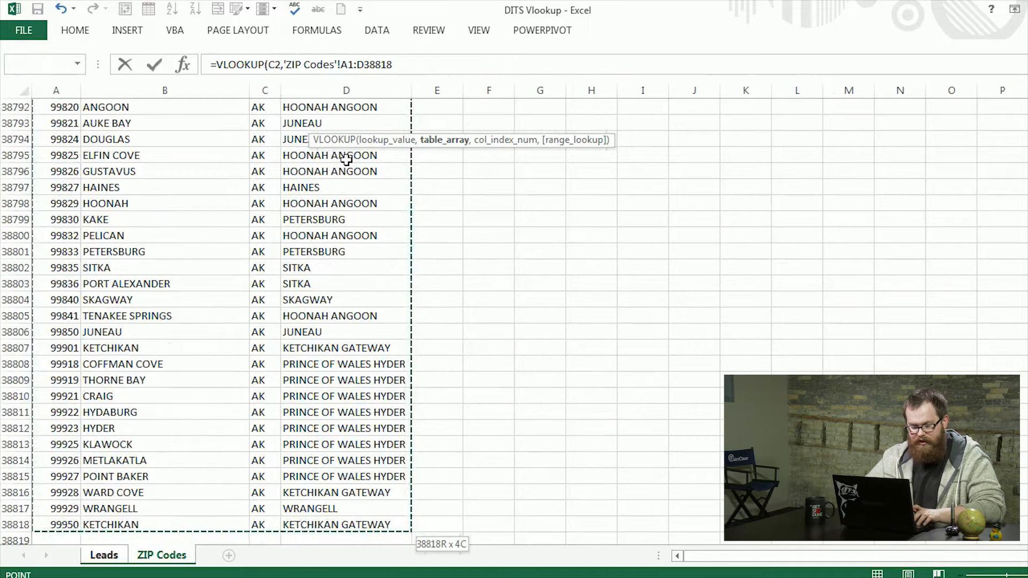
pyautogui.write(',')
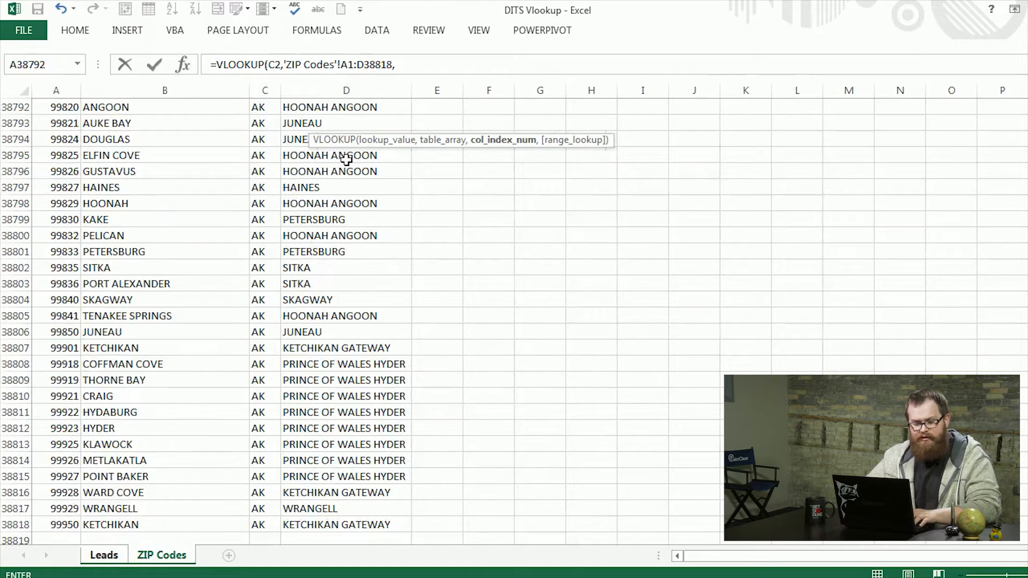
pyautogui.moveTo(191, 190)
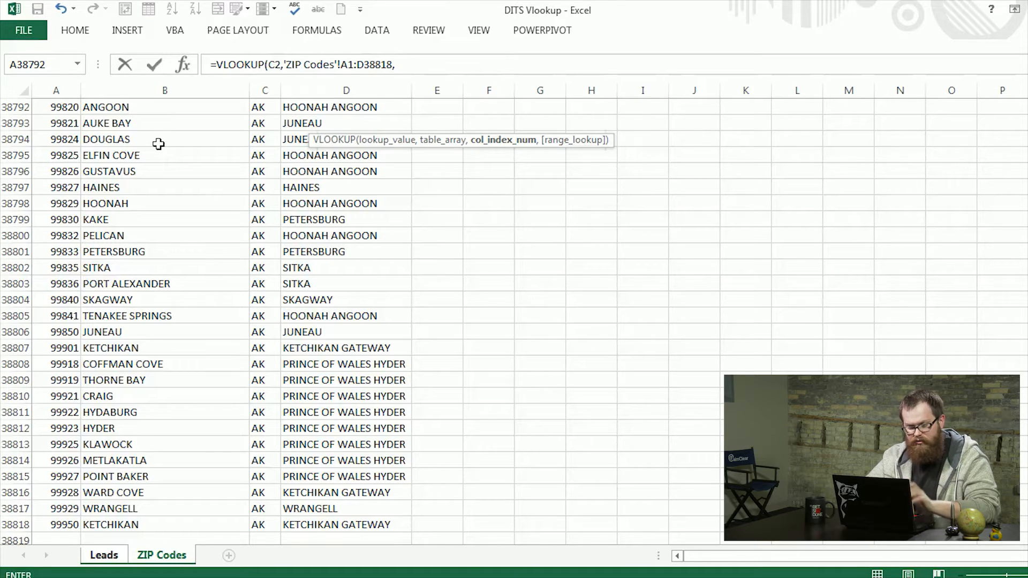
pyautogui.write('2,')
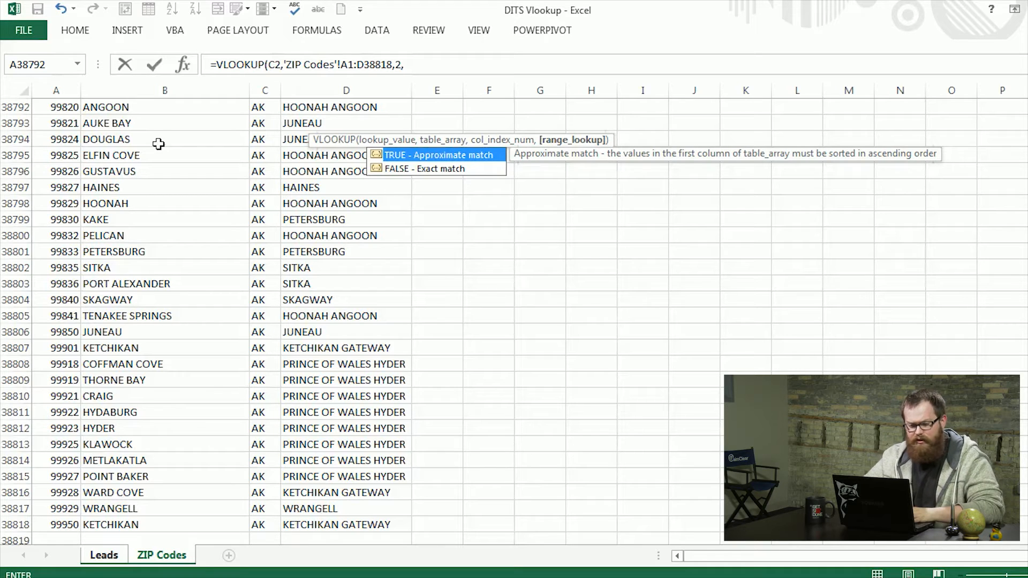
pyautogui.moveTo(201, 182)
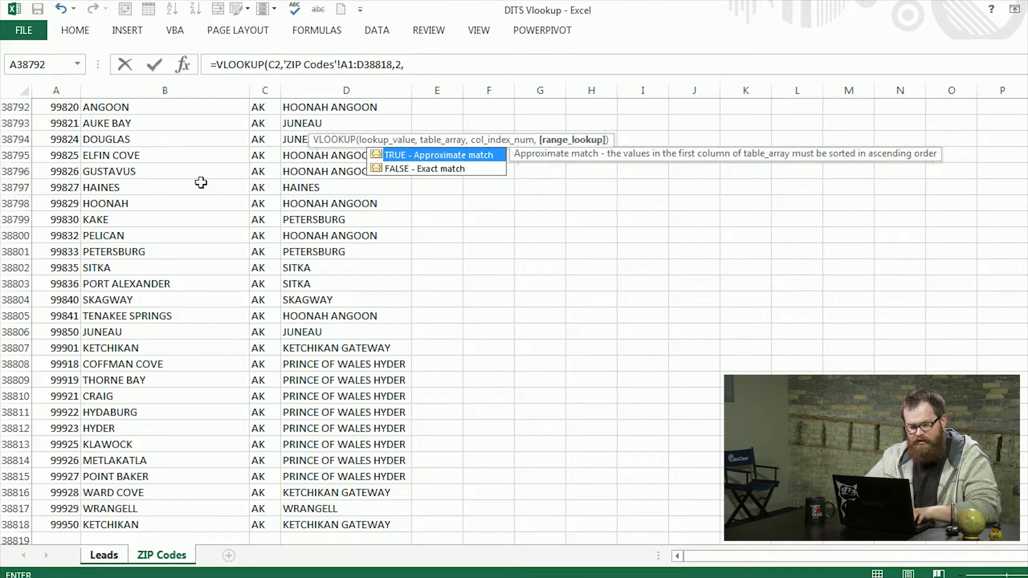
pyautogui.write('false')
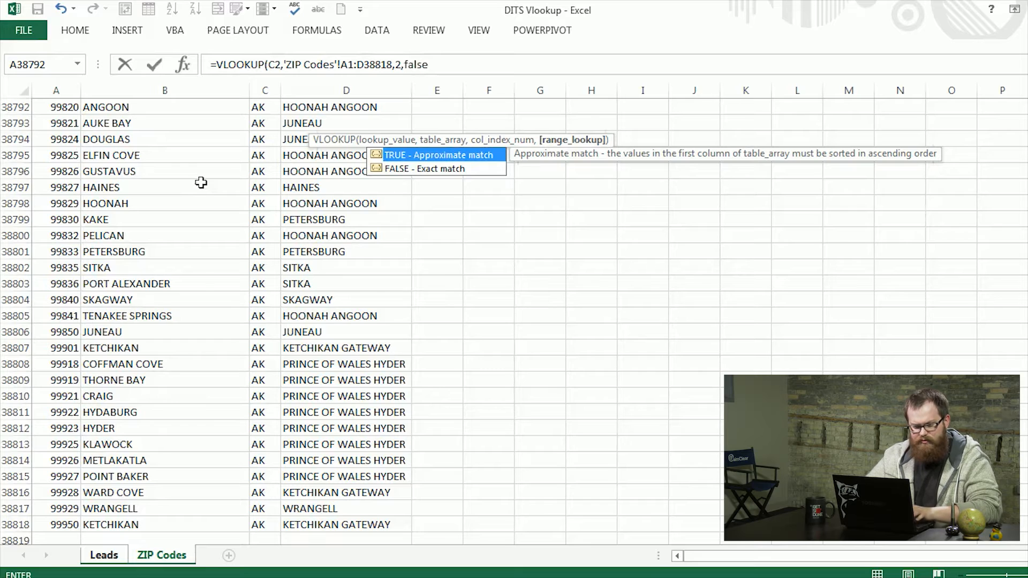
# Step: Confirm the City formula and fill it down column D so every lead shows its city
pyautogui.click(103, 555)
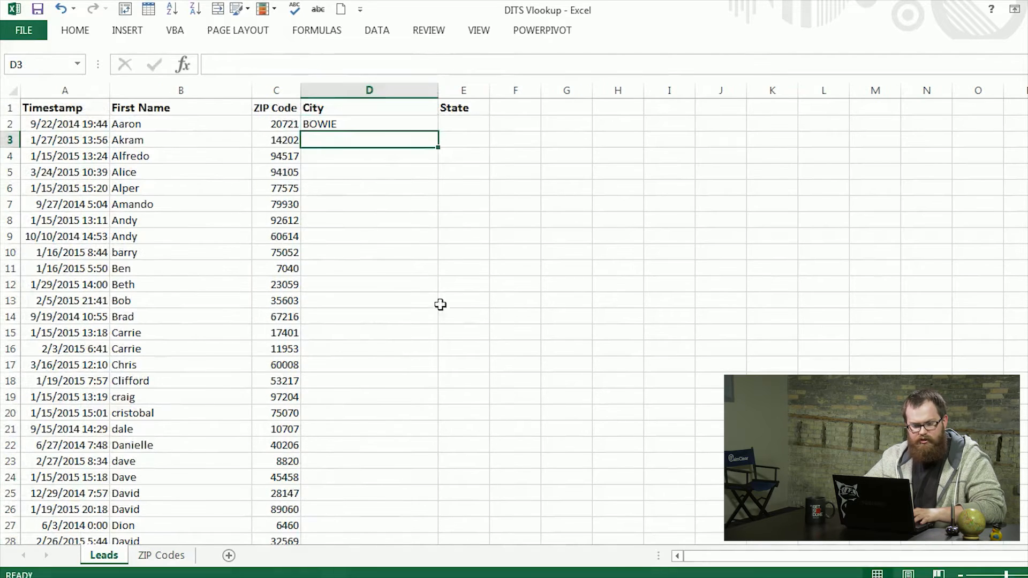
pyautogui.click(368, 125)
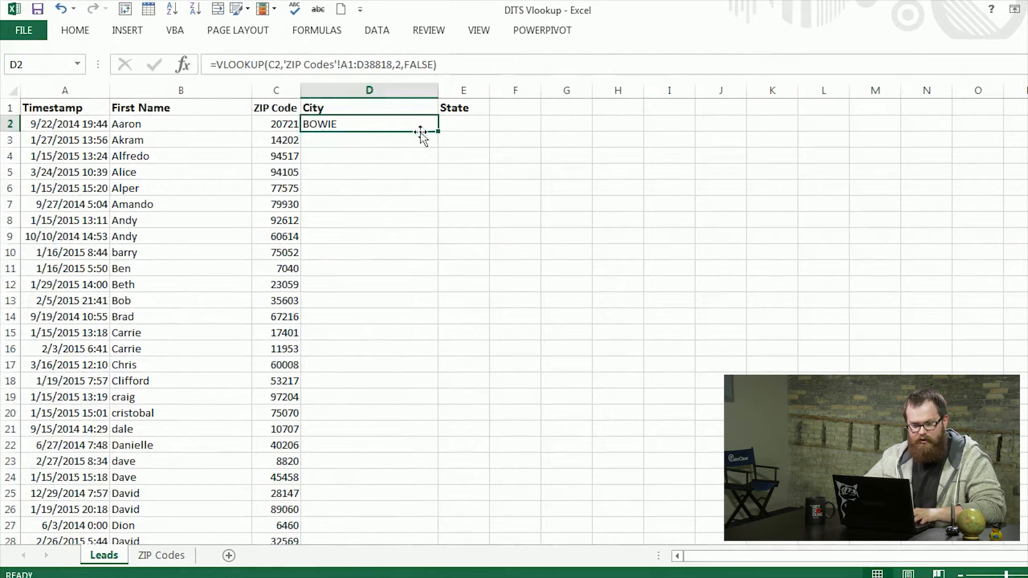
pyautogui.click(276, 124)
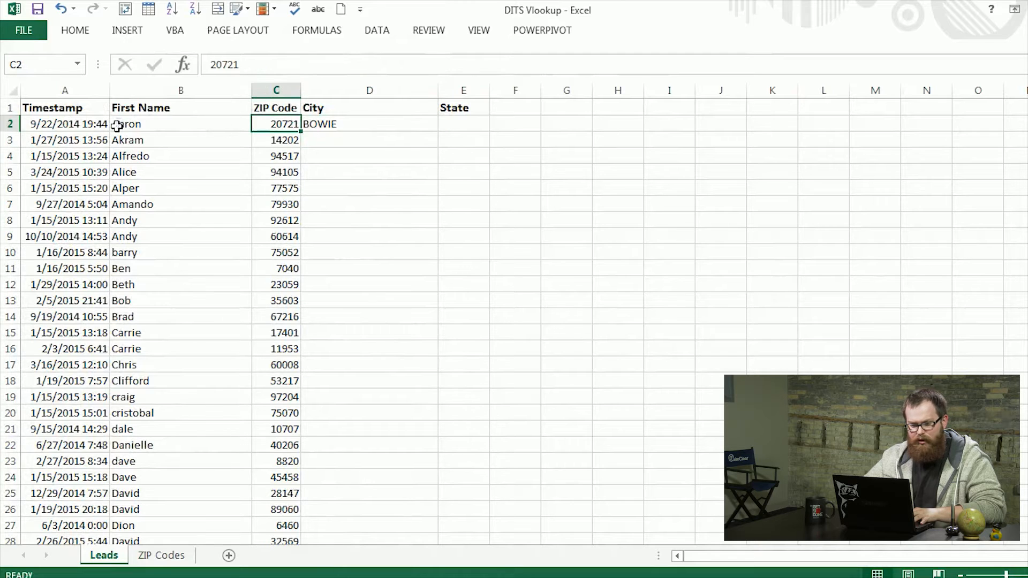
pyautogui.click(369, 125)
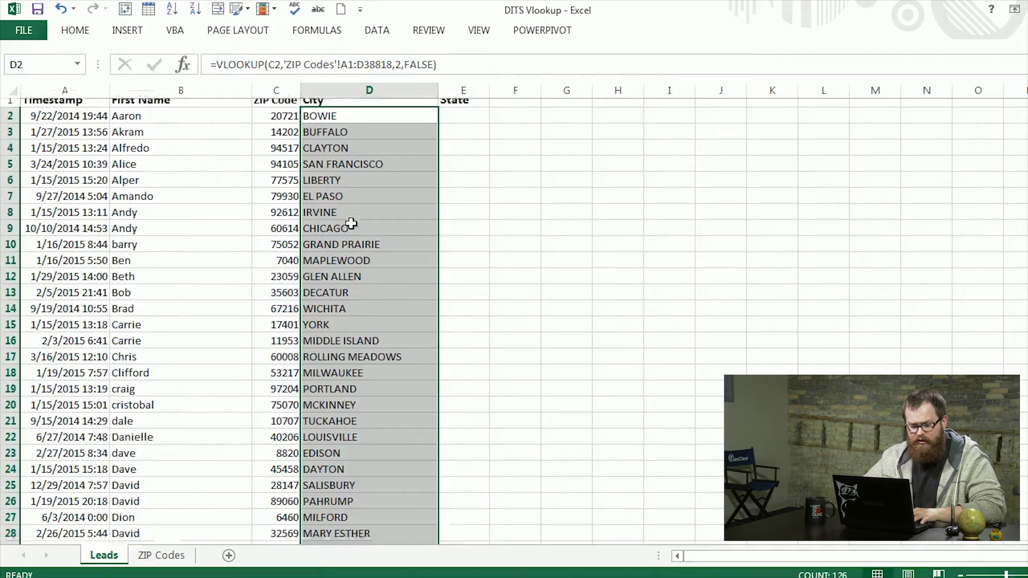
pyautogui.scroll(-3)
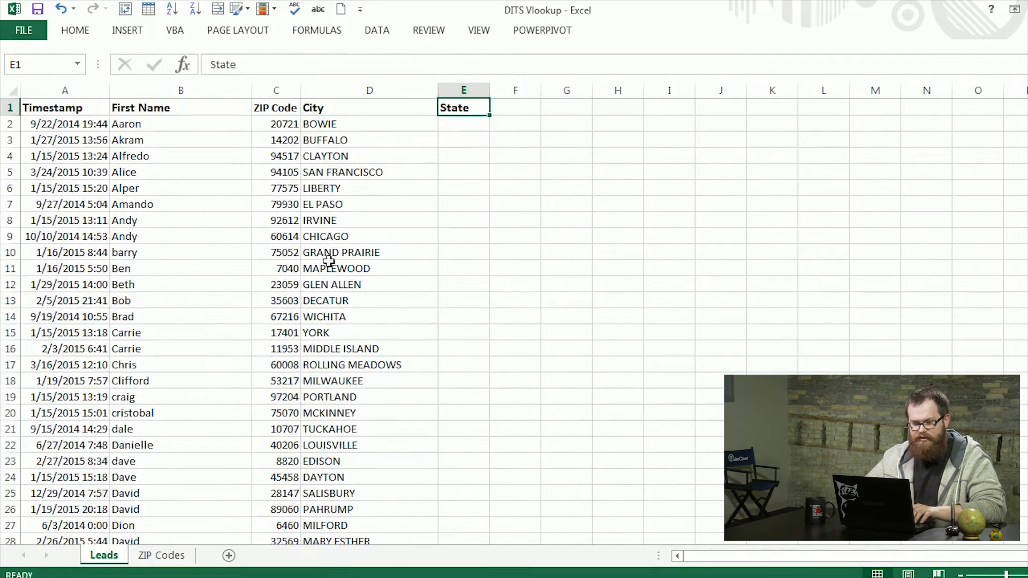
# Step: Enter =VLOOKUP in E2 using C2, the ZIP Codes table, column 3, FALSE, giving MD
pyautogui.write('=vl')
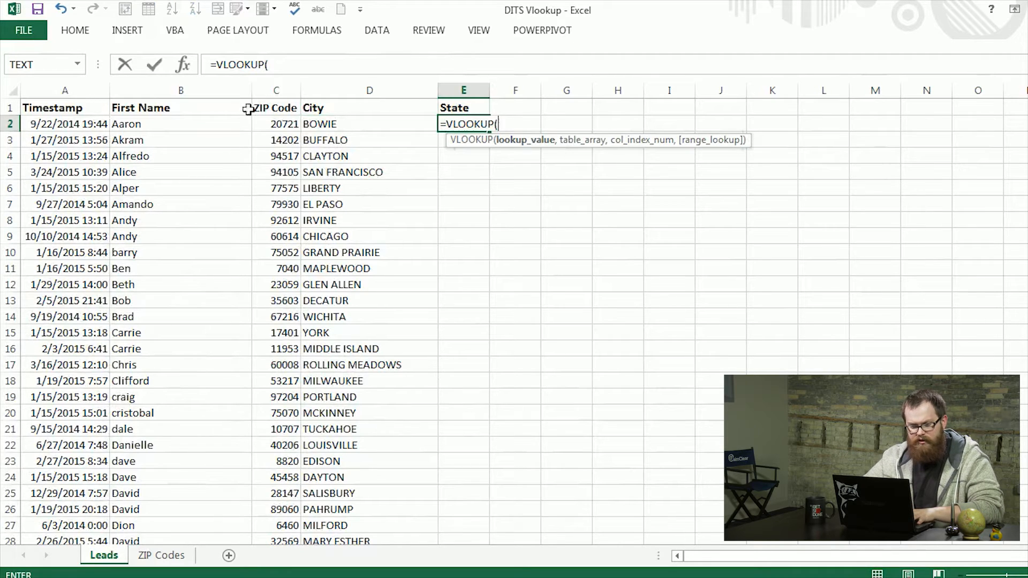
pyautogui.click(275, 124)
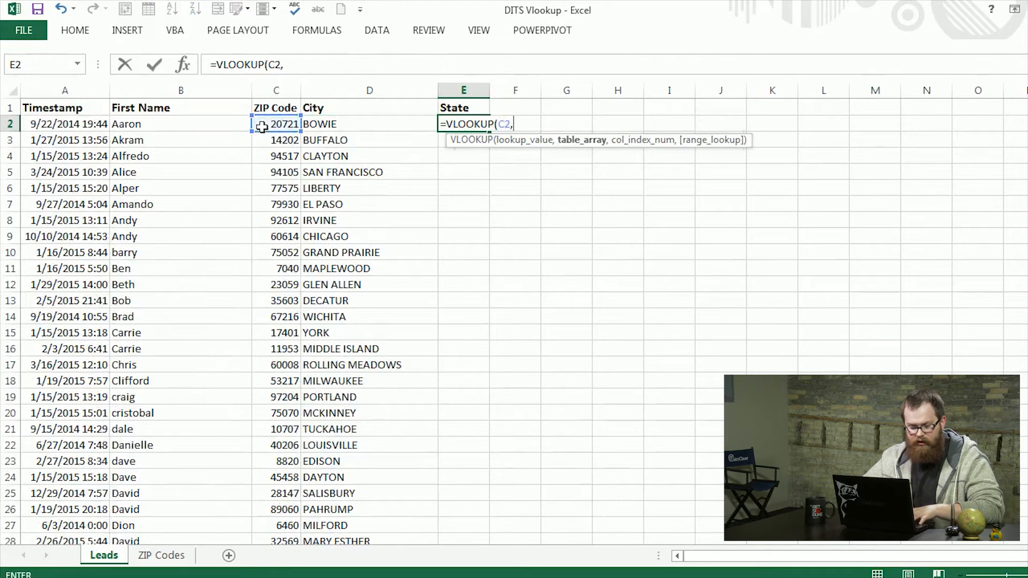
pyautogui.click(161, 556)
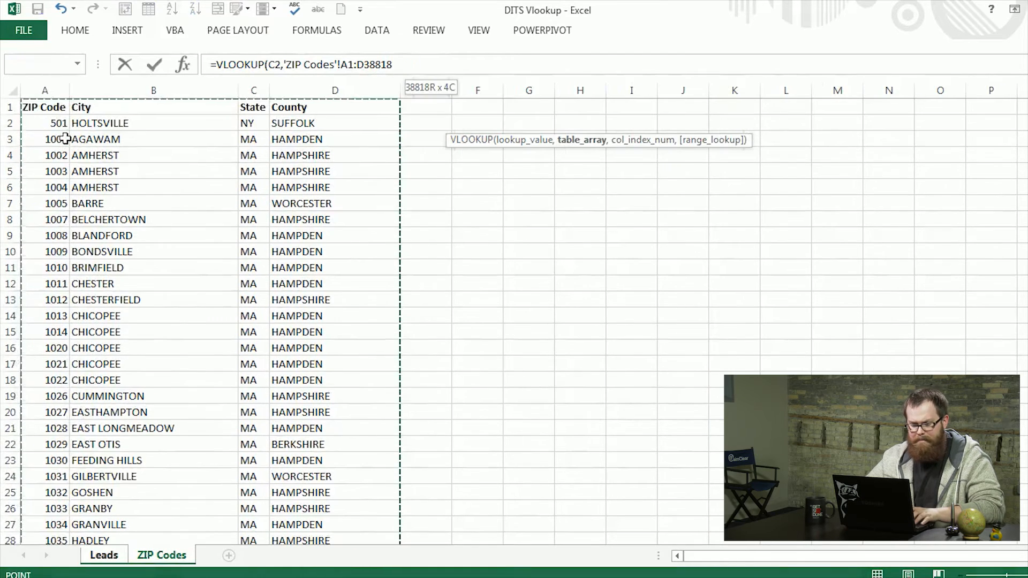
pyautogui.write(',')
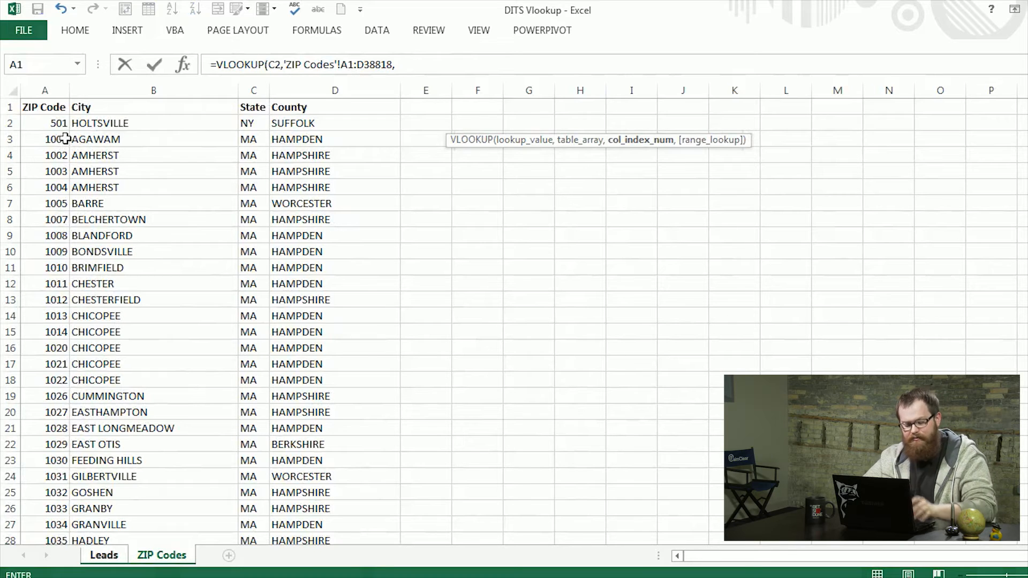
pyautogui.write('3,false)')
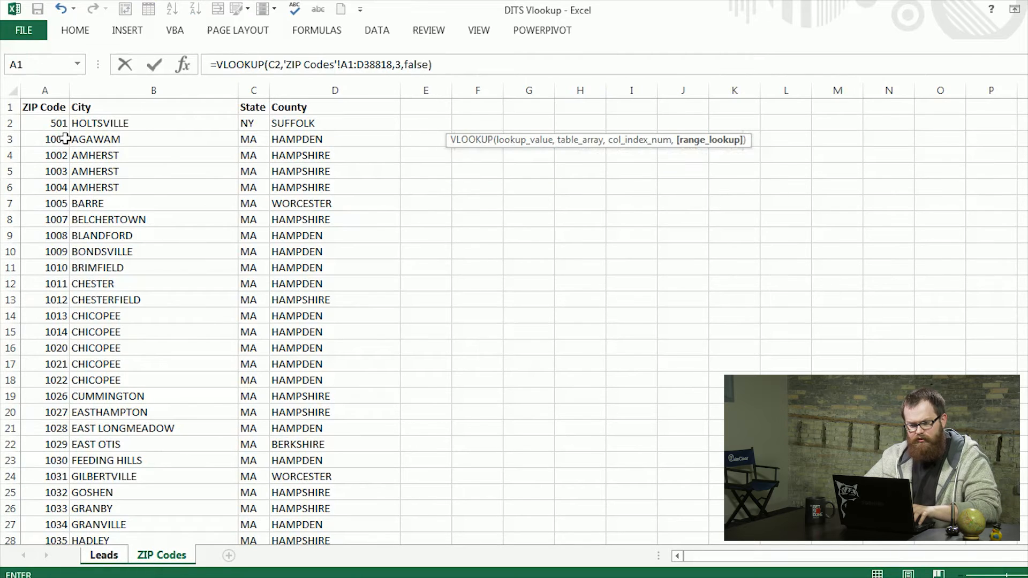
pyautogui.click(103, 555)
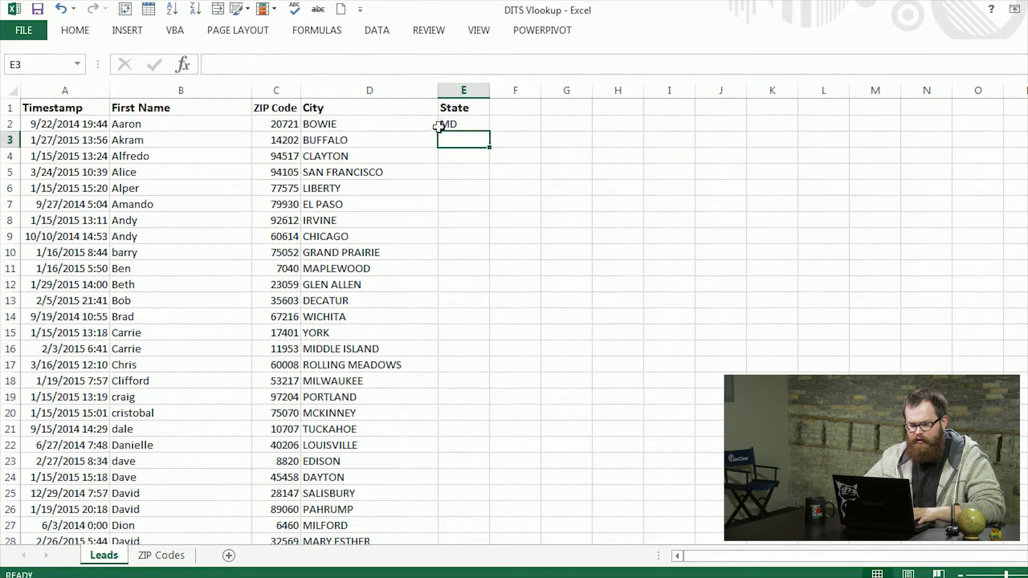
# Step: Fill the E2 State formula down all lead rows and spot-check a state against its ZIP
pyautogui.click(464, 125)
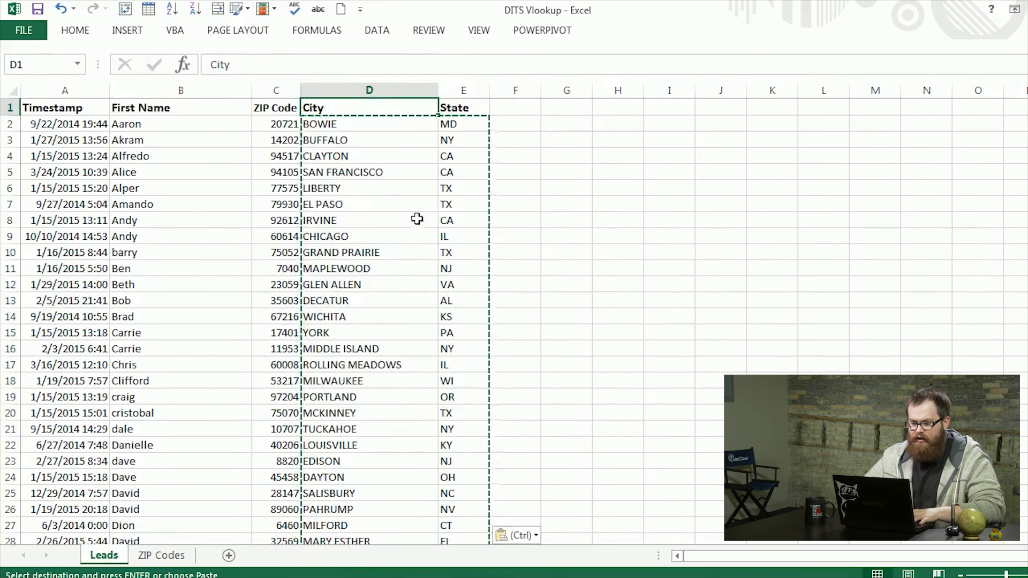
pyautogui.click(463, 203)
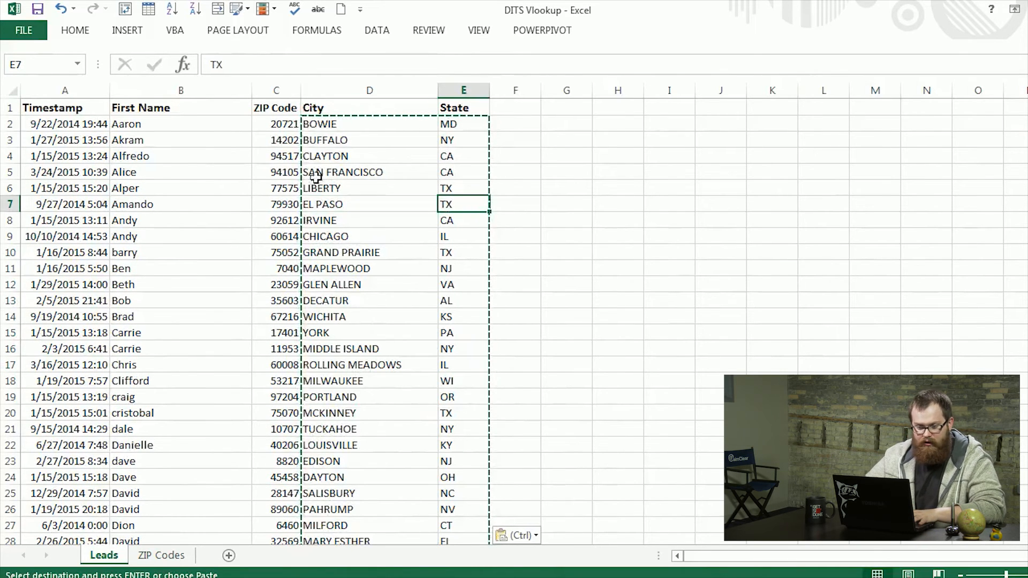
pyautogui.click(277, 203)
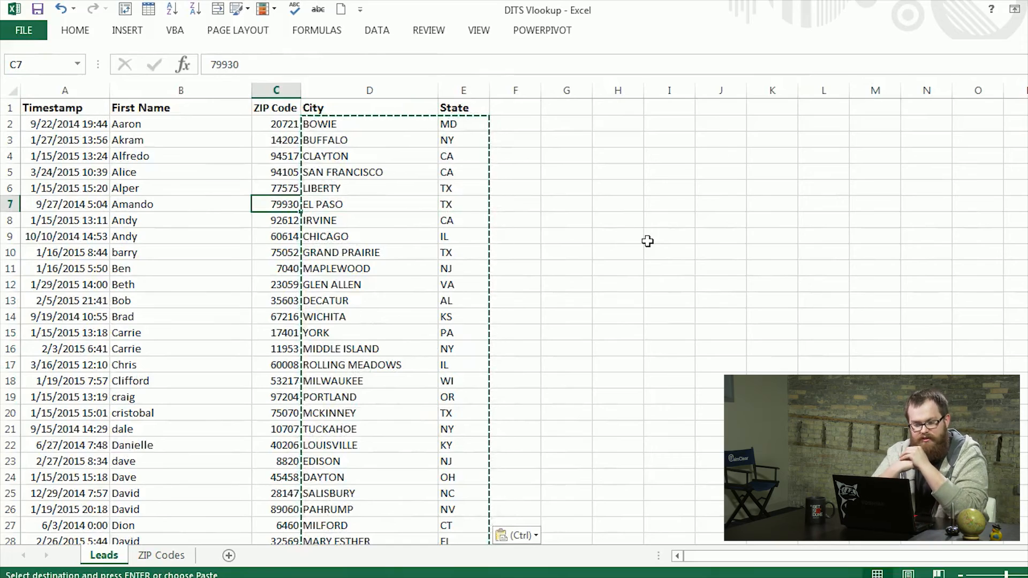